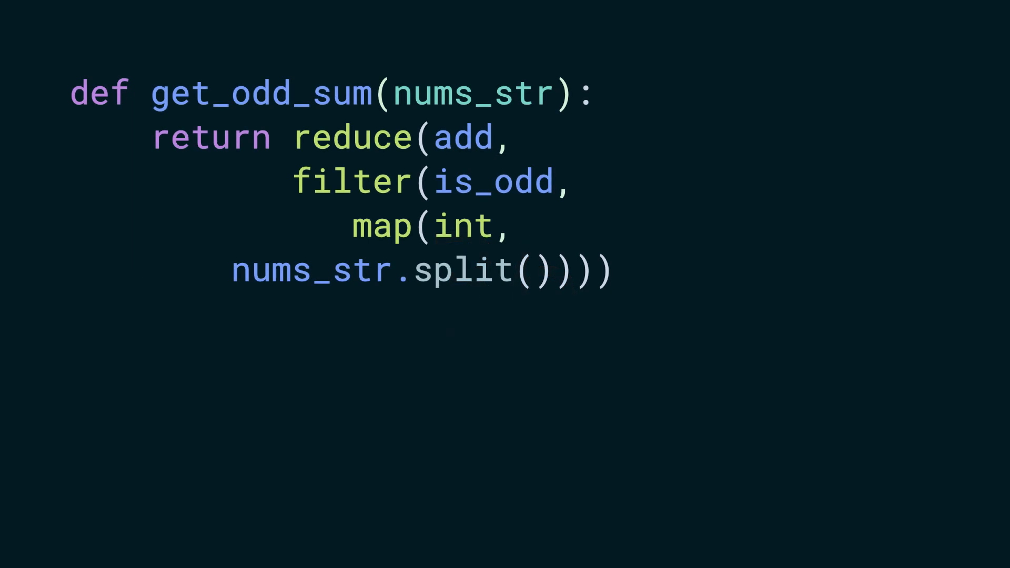
{"action": "type", "text": "get_odd_sum('15 7 12 1 13 6')"}
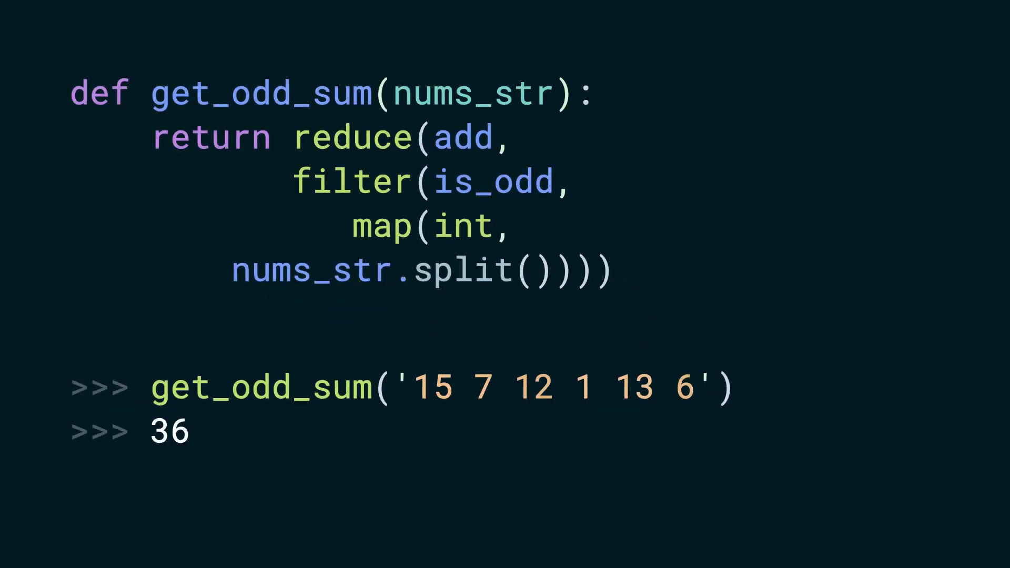